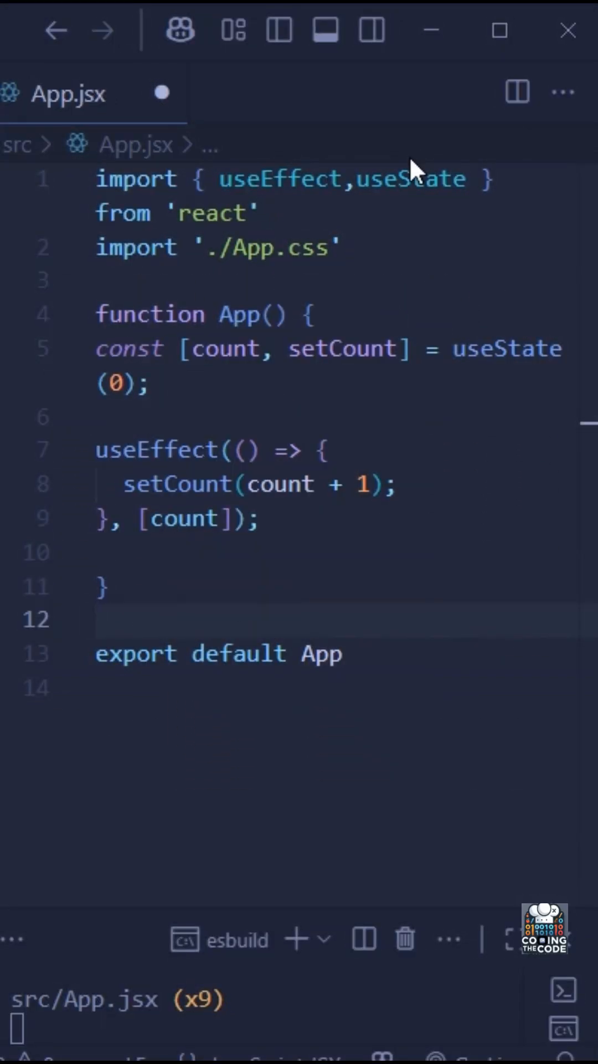
- Save App.jsx with the unconditional setCount effect, triggering maximum update depth errors
left_click(98, 619)
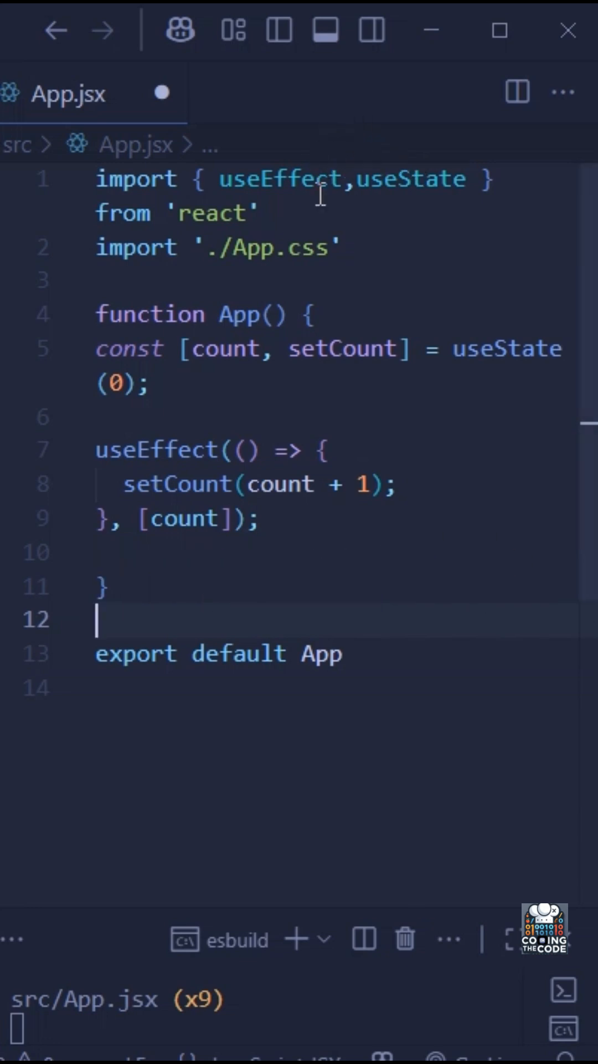
mouse_move(329, 533)
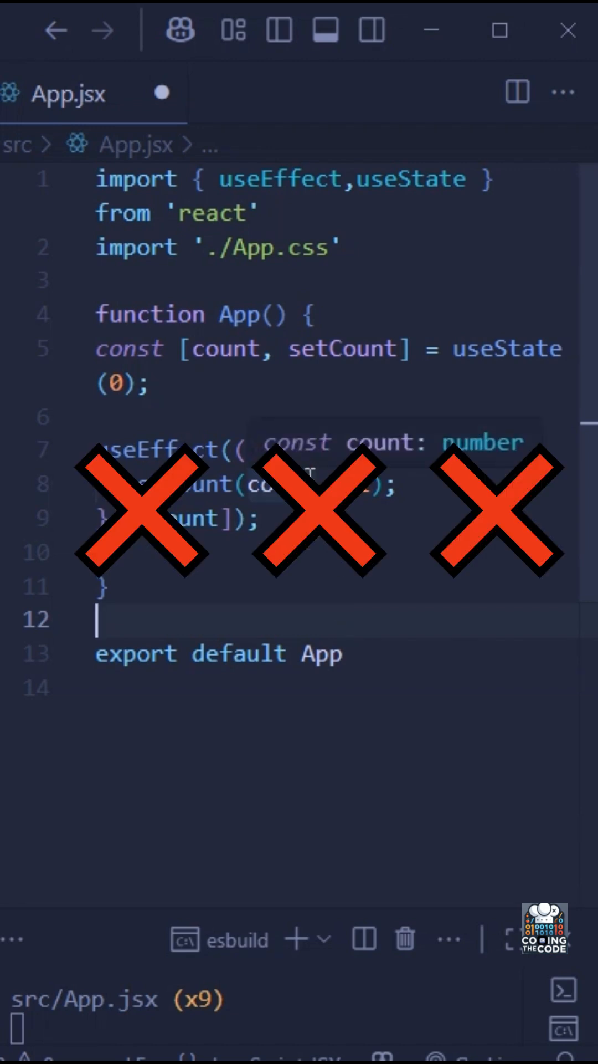
mouse_move(505, 348)
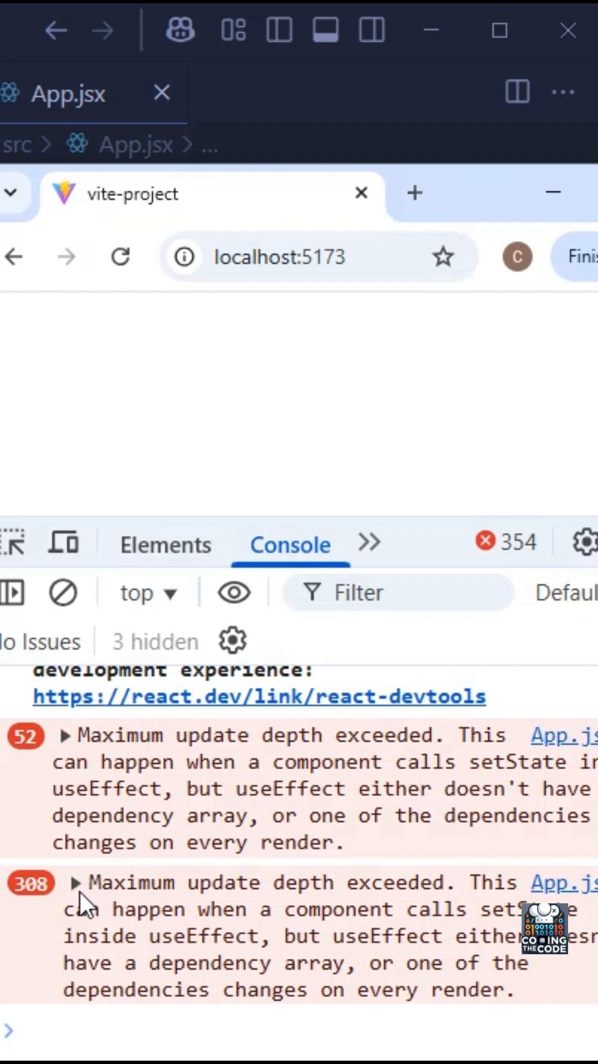
mouse_move(435, 147)
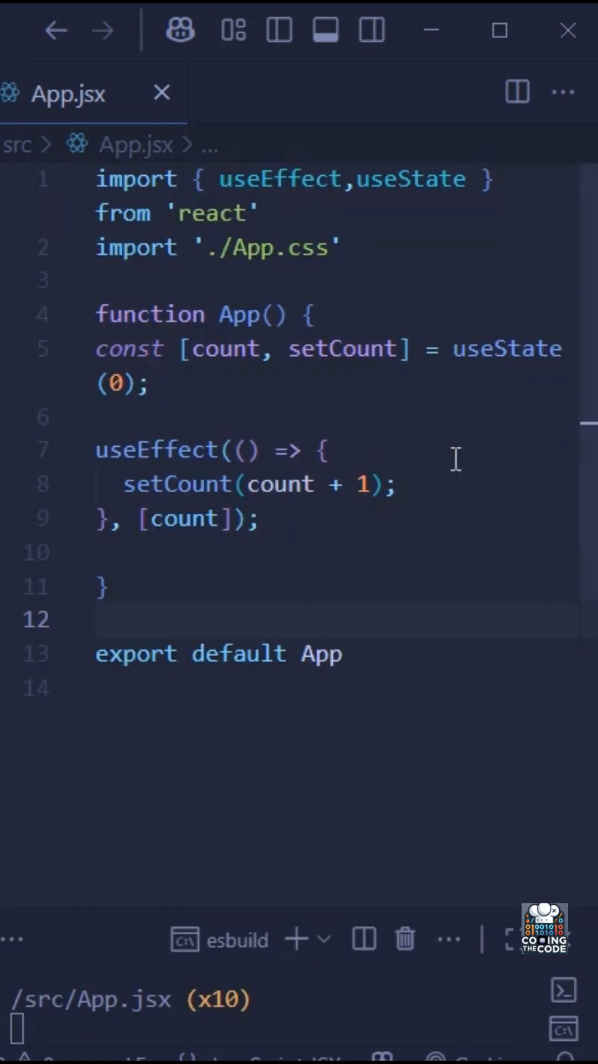
- Insert 'if (count < 5) {' before the setCount call inside the useEffect callback
left_click(99, 618)
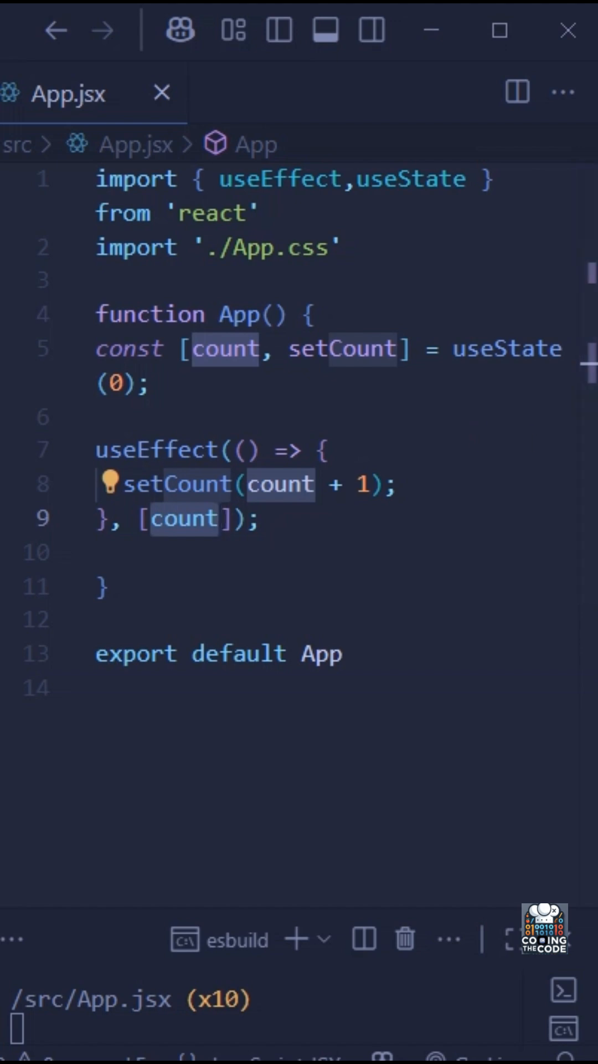
left_click(220, 519)
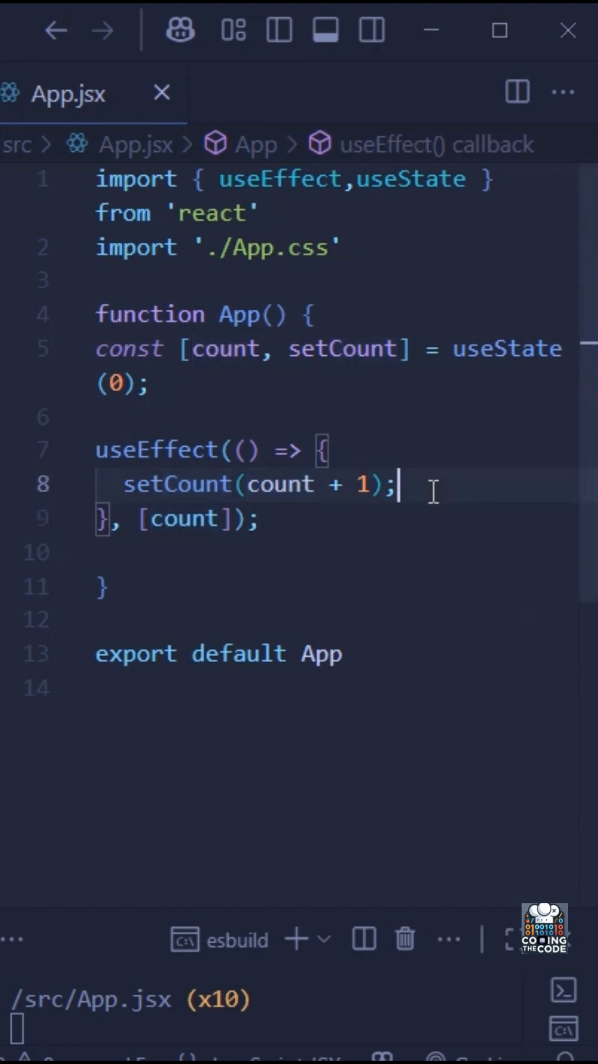
type("if (count < 5) {")
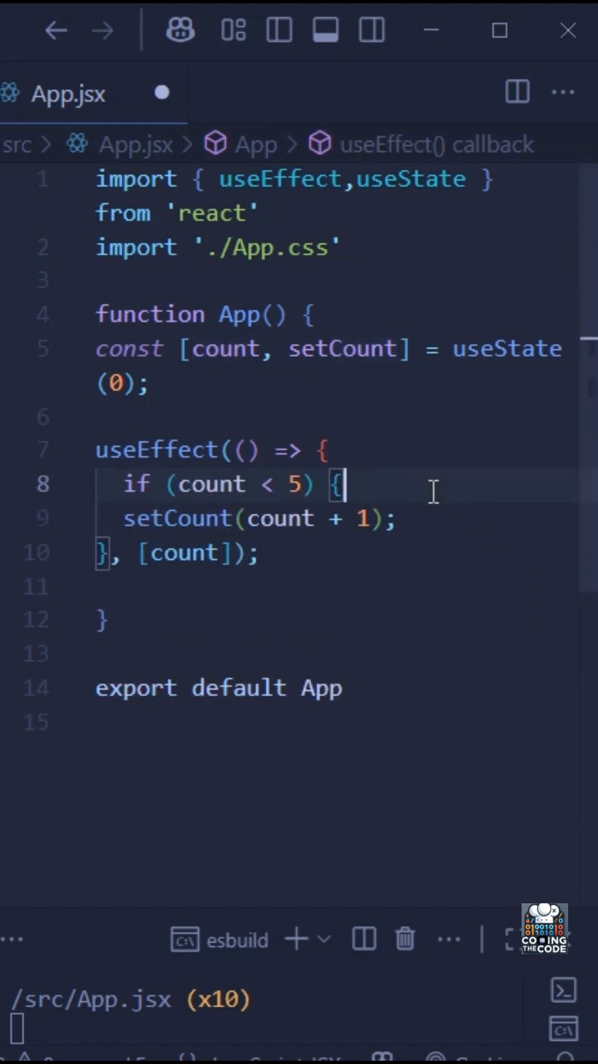